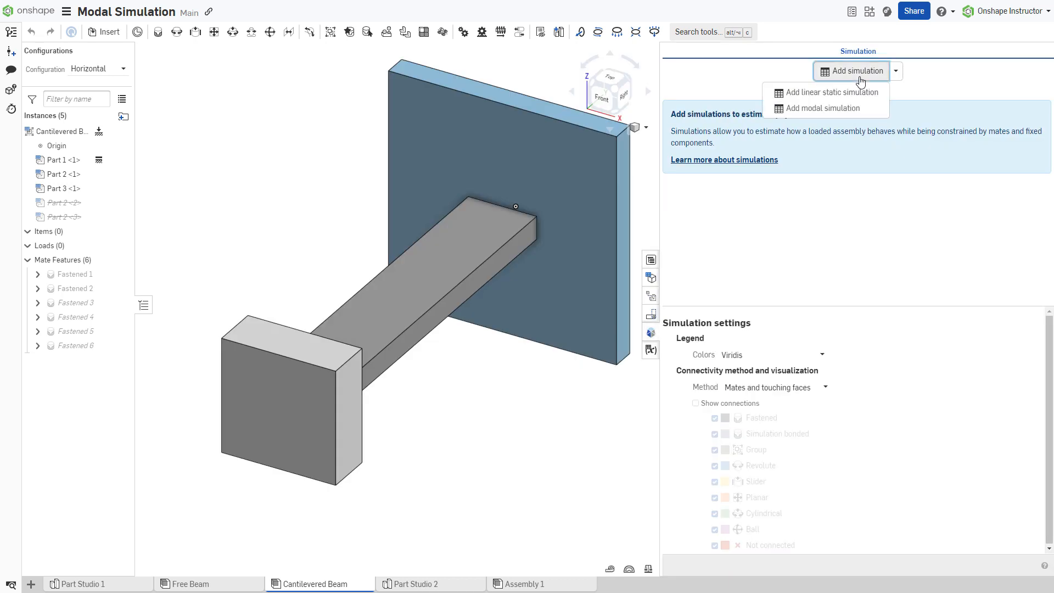
# Add a modal simulation to the cantilevered beam and show its results, then move to the tuning fork document.
pyautogui.click(822, 109)
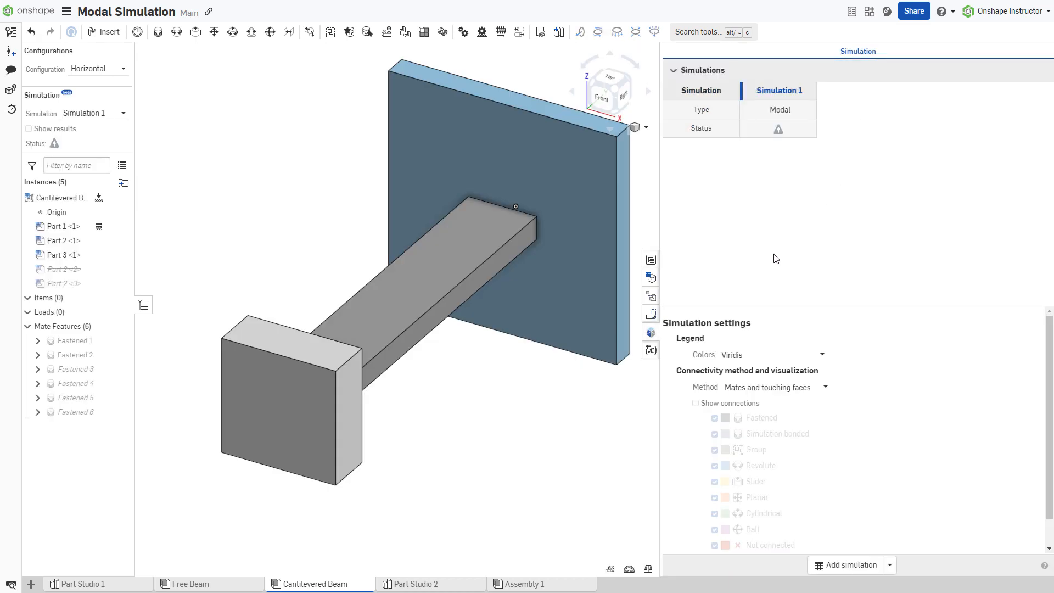
pyautogui.click(29, 129)
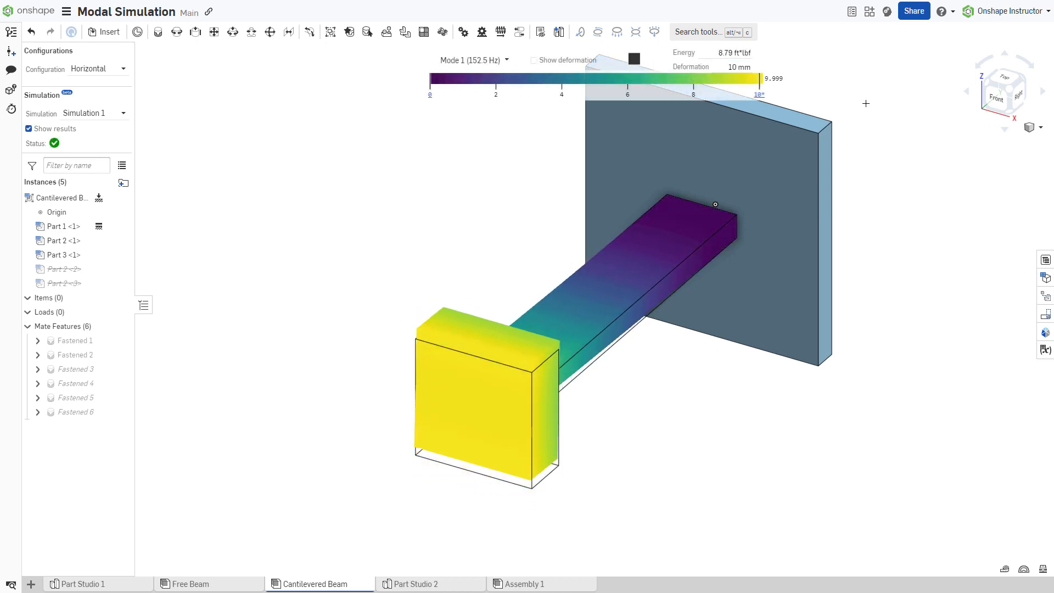
pyautogui.click(523, 583)
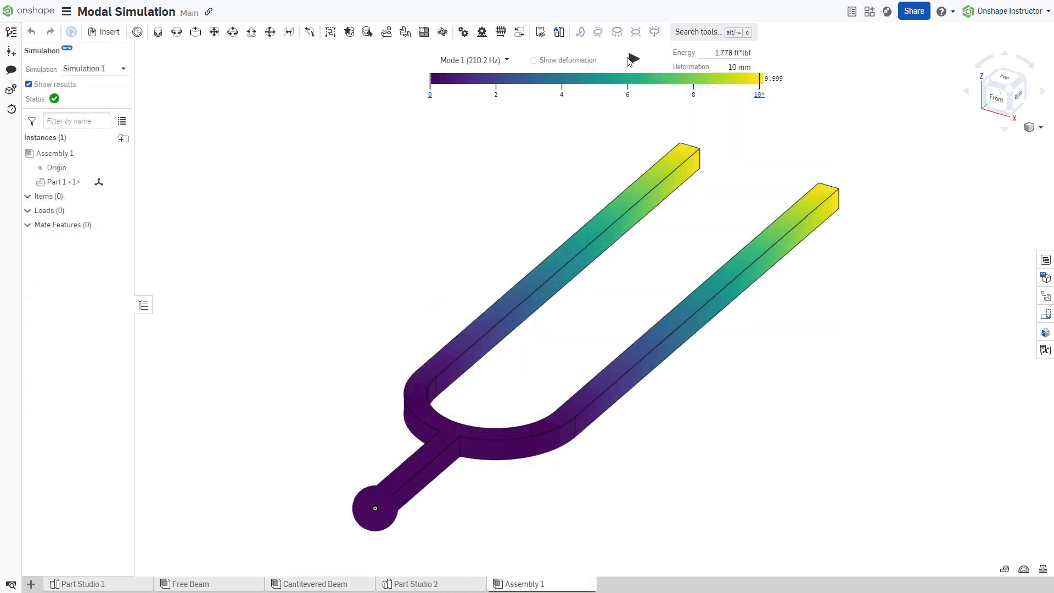
# Animate the tuning fork's mode shape, view the drive shaft's second mode, and land on the Skateboard Deck assembly.
pyautogui.click(534, 60)
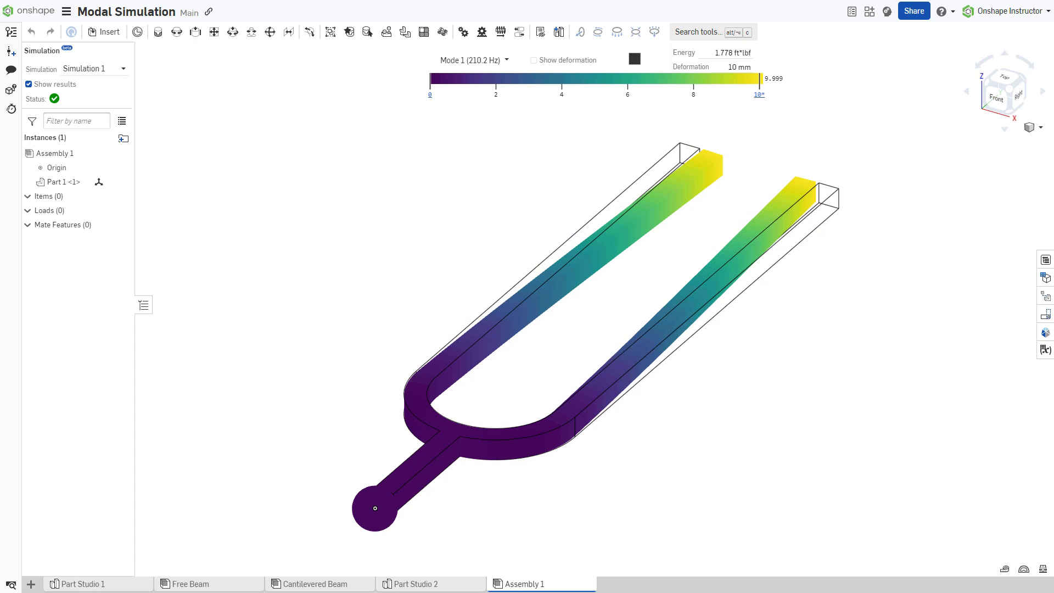
pyautogui.click(196, 583)
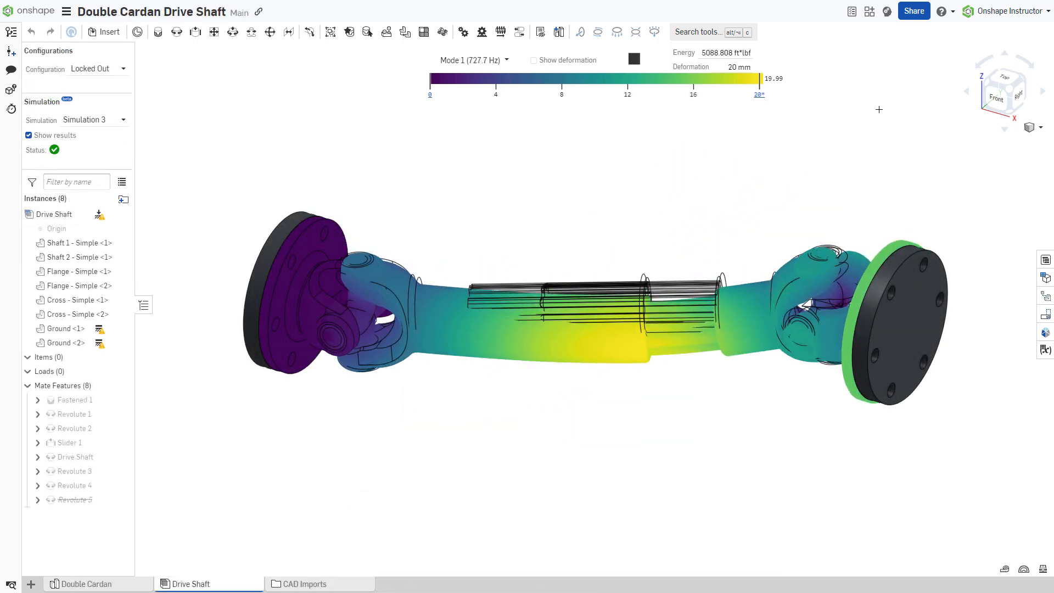
pyautogui.click(472, 59)
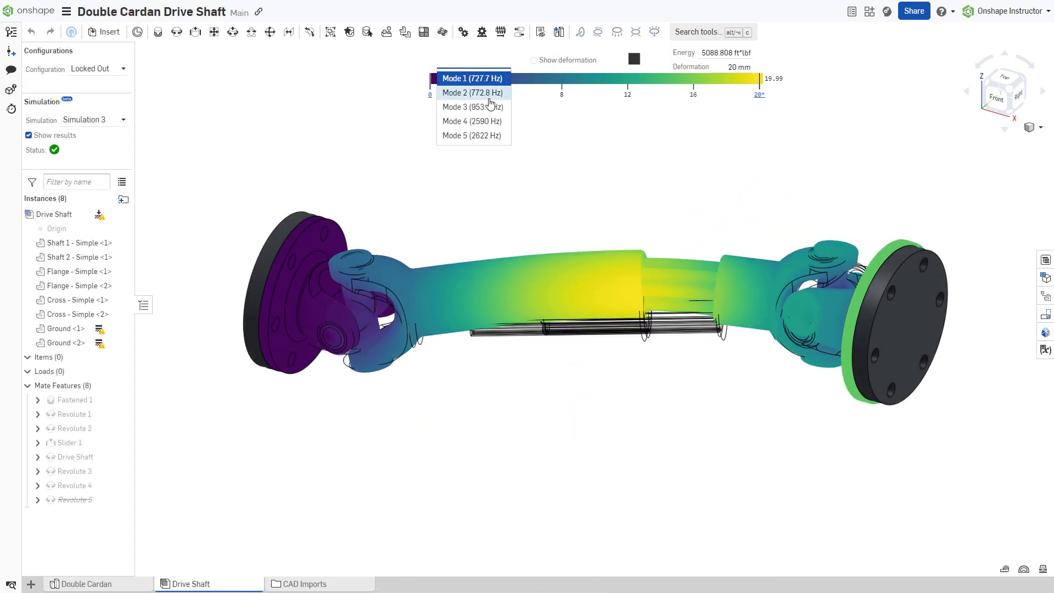
pyautogui.click(472, 92)
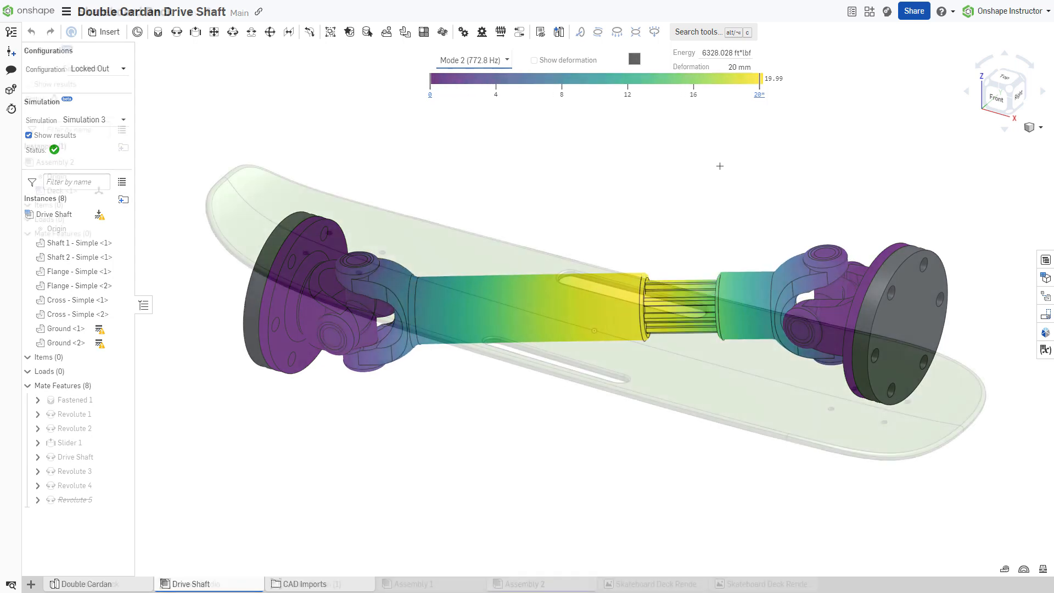
pyautogui.click(529, 583)
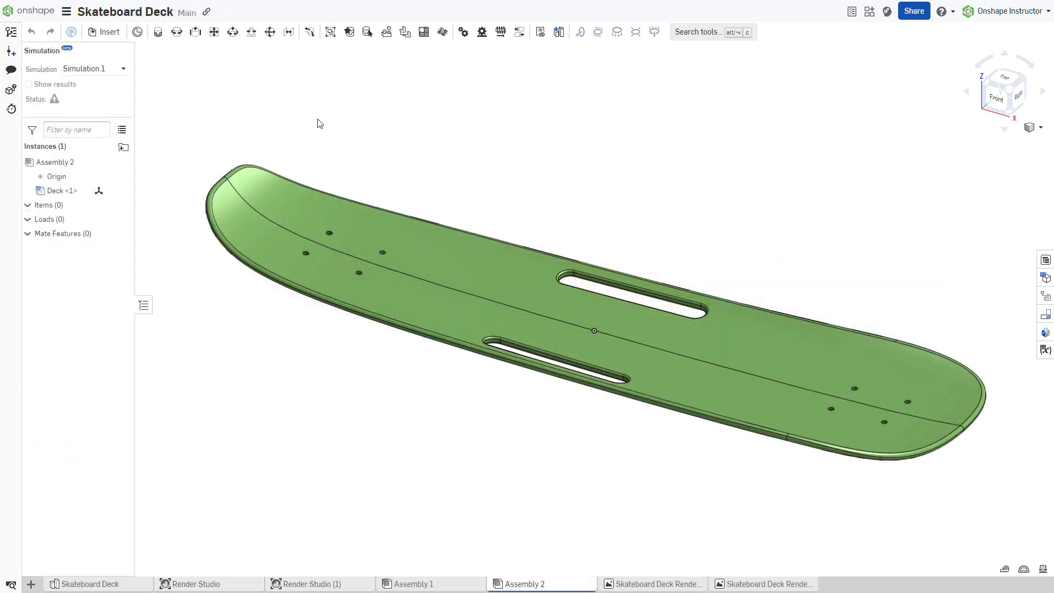
# Show the skateboard deck's simulation results with deformation and animate its first mode shape.
pyautogui.click(29, 85)
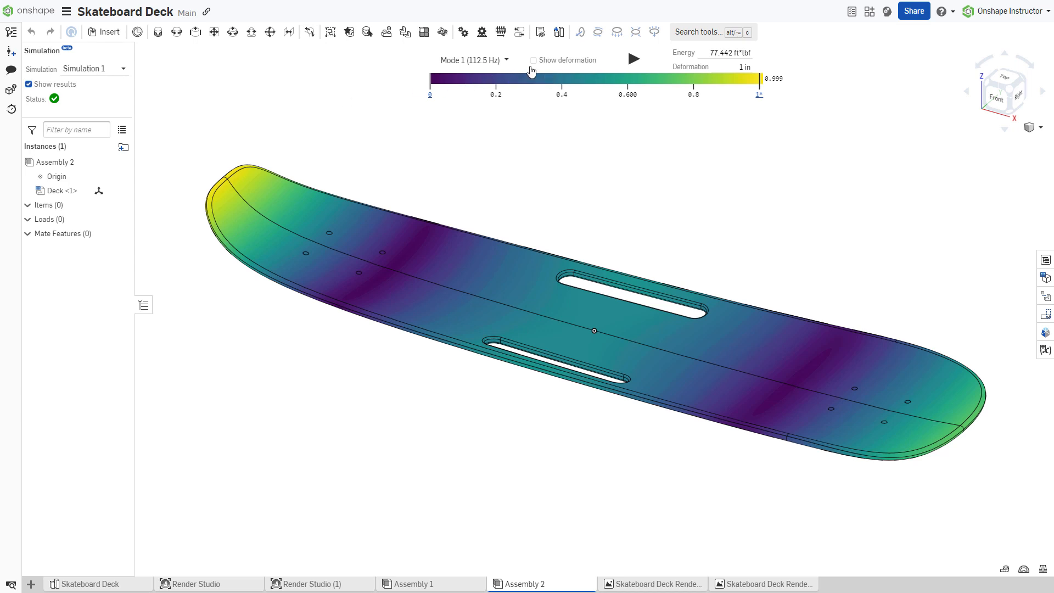
pyautogui.click(533, 59)
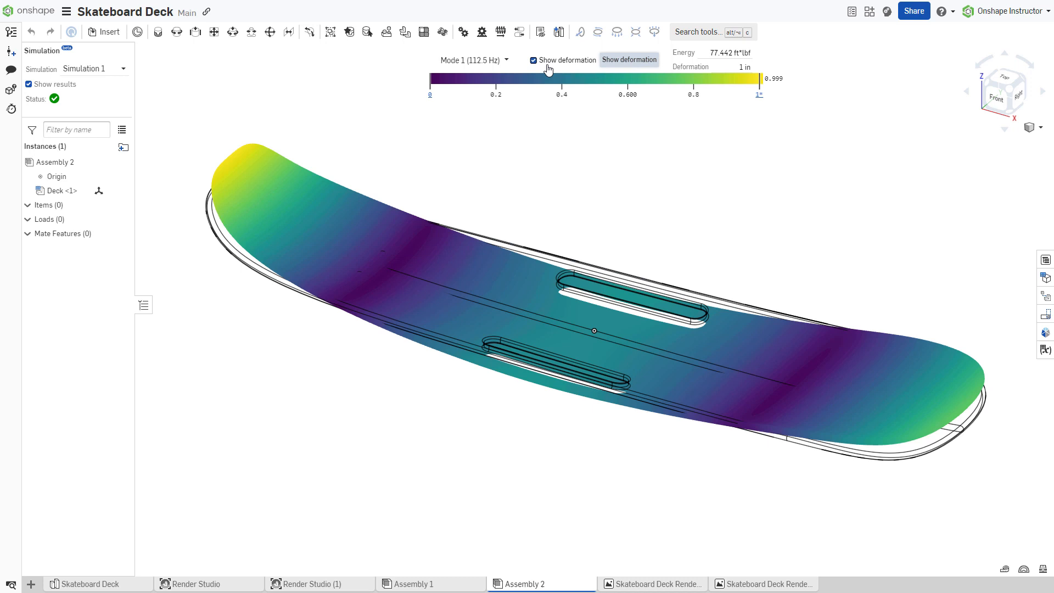
pyautogui.click(534, 59)
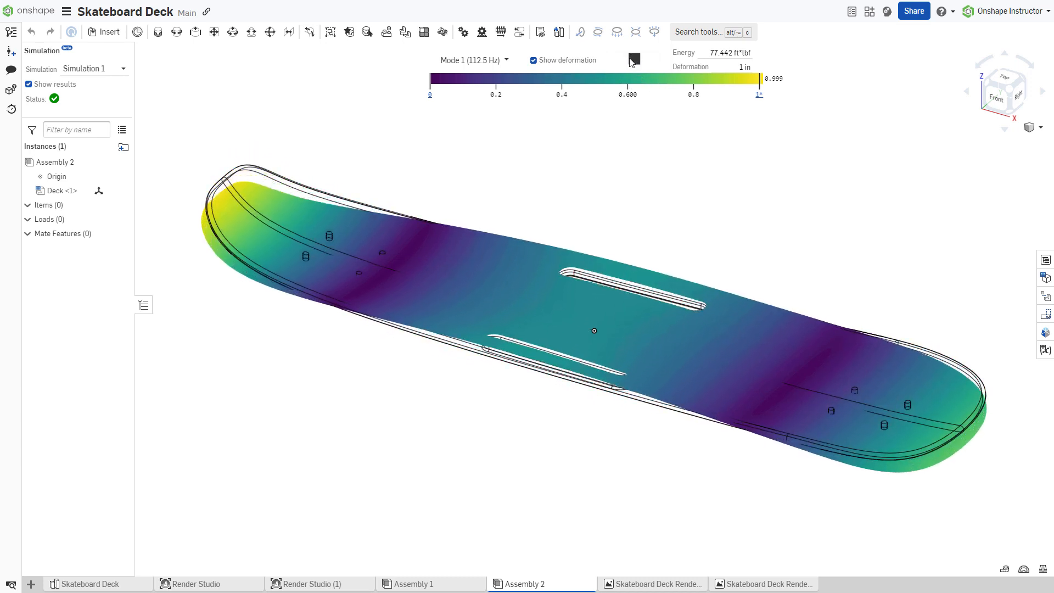
pyautogui.click(534, 59)
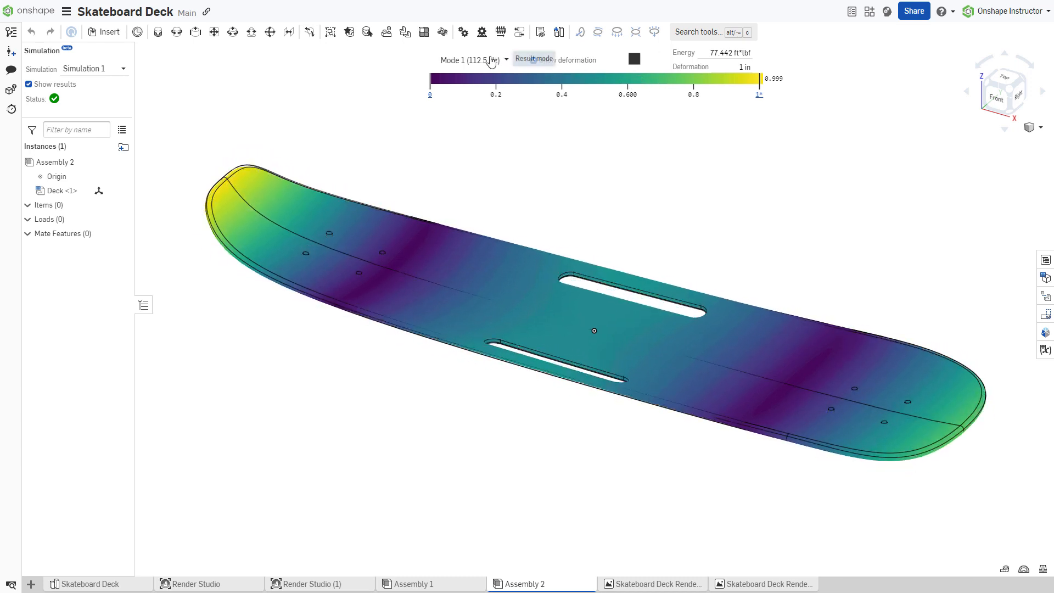
# Step through the deck's Mode 2 and Mode 3 shapes, then move on to the beam's Part Studio 1.
pyautogui.click(473, 59)
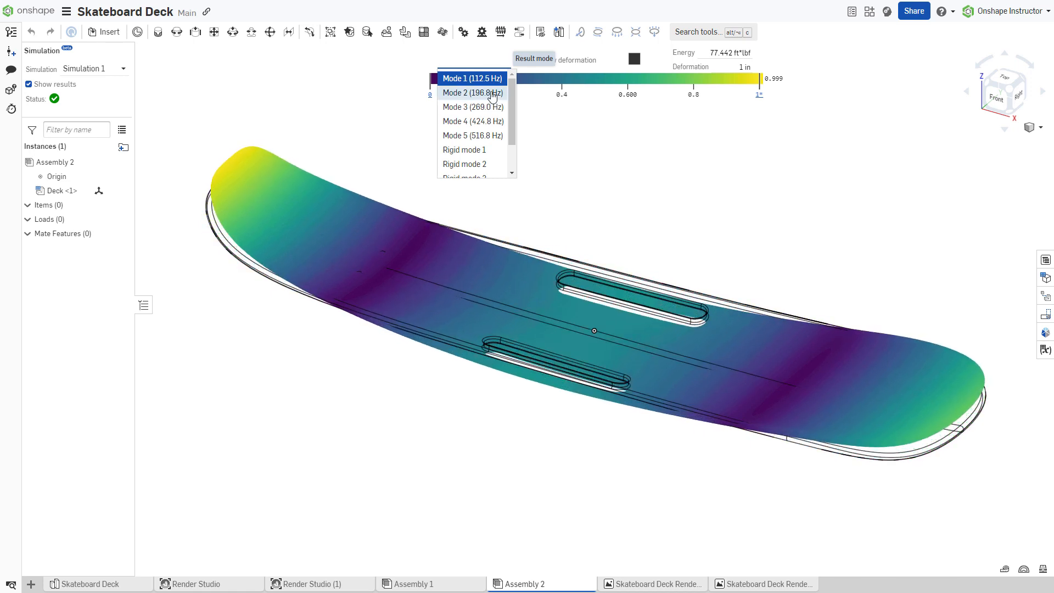
pyautogui.click(472, 93)
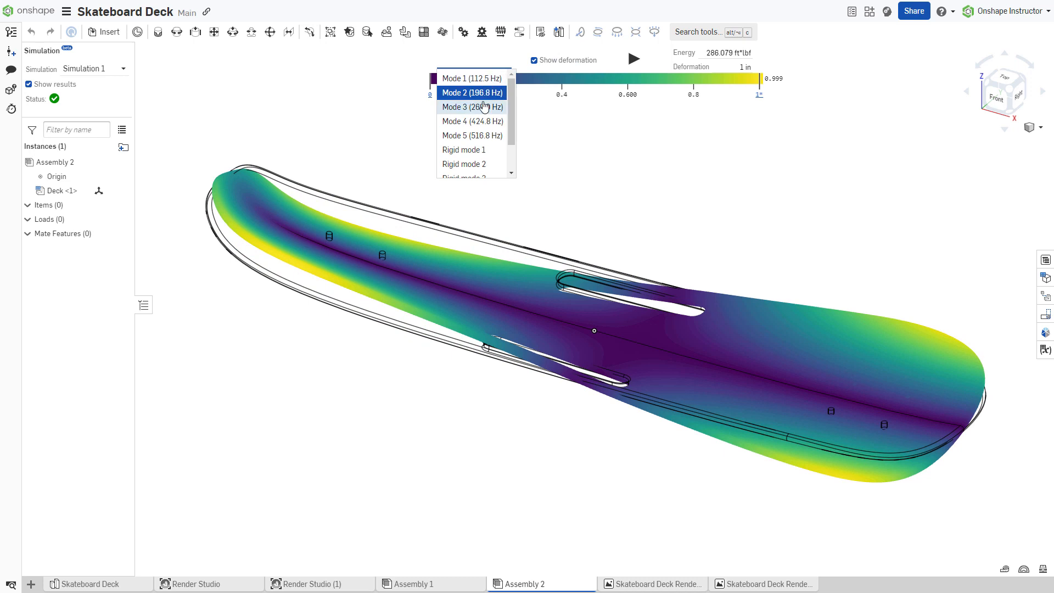
pyautogui.click(472, 107)
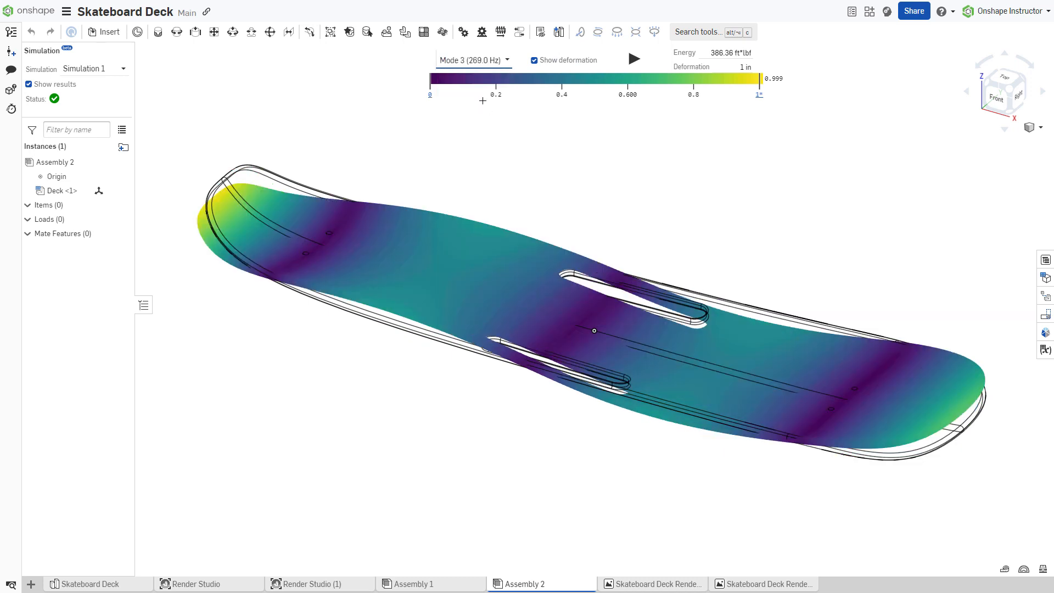
pyautogui.click(473, 60)
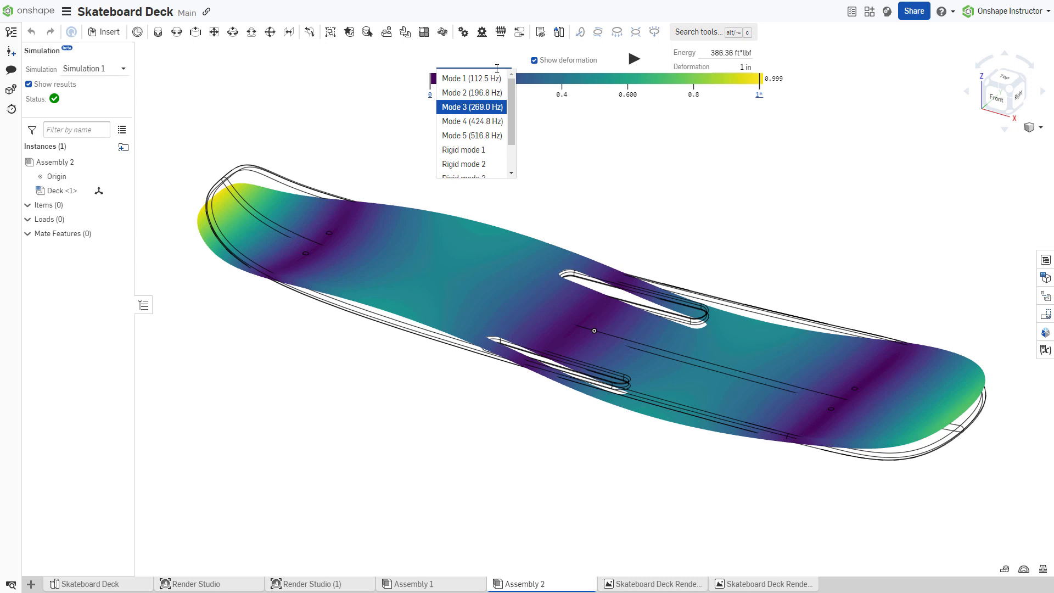
pyautogui.click(471, 121)
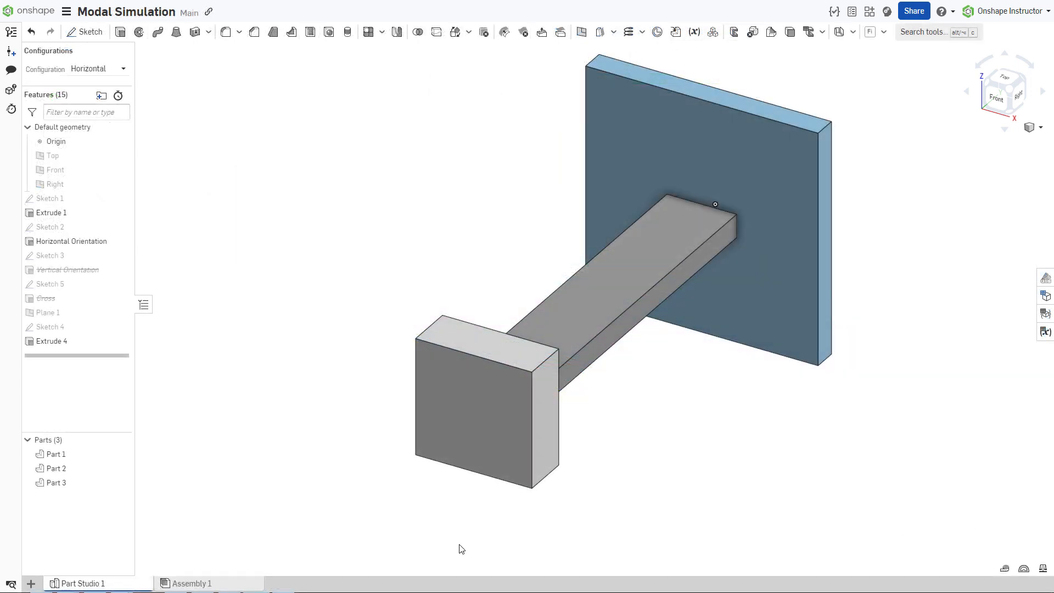
# Review the material assignment list for beam Parts 1–3, then switch to the empty Assembly 1.
pyautogui.rightClick(55, 454)
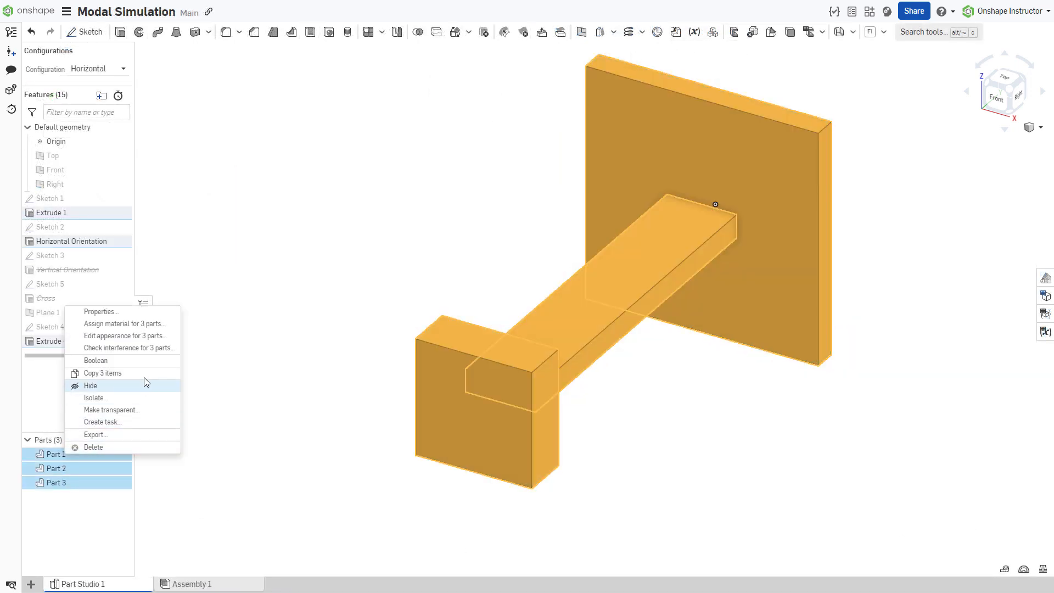
pyautogui.click(125, 323)
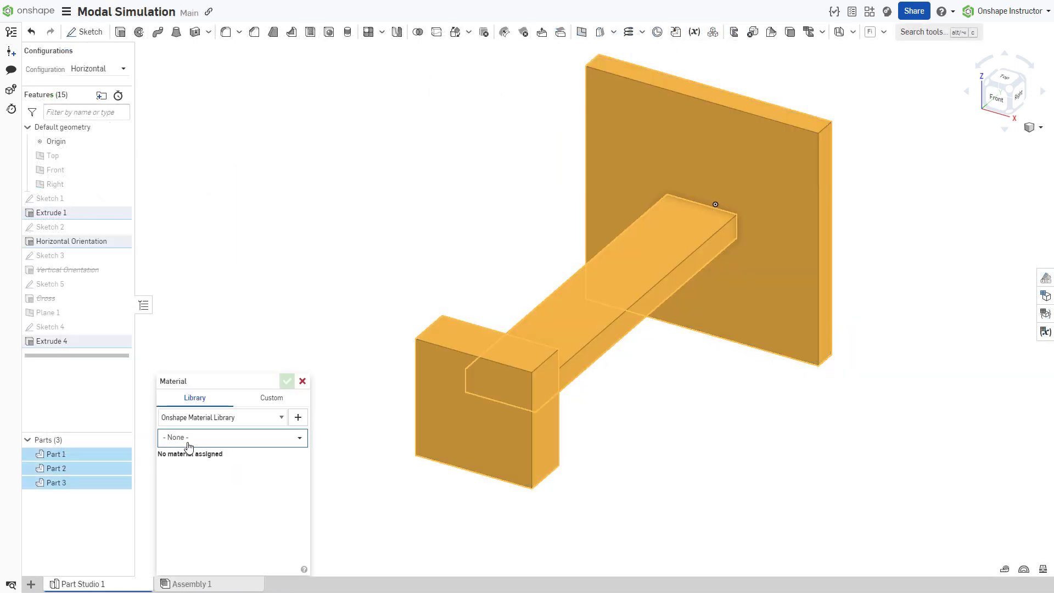
pyautogui.click(232, 438)
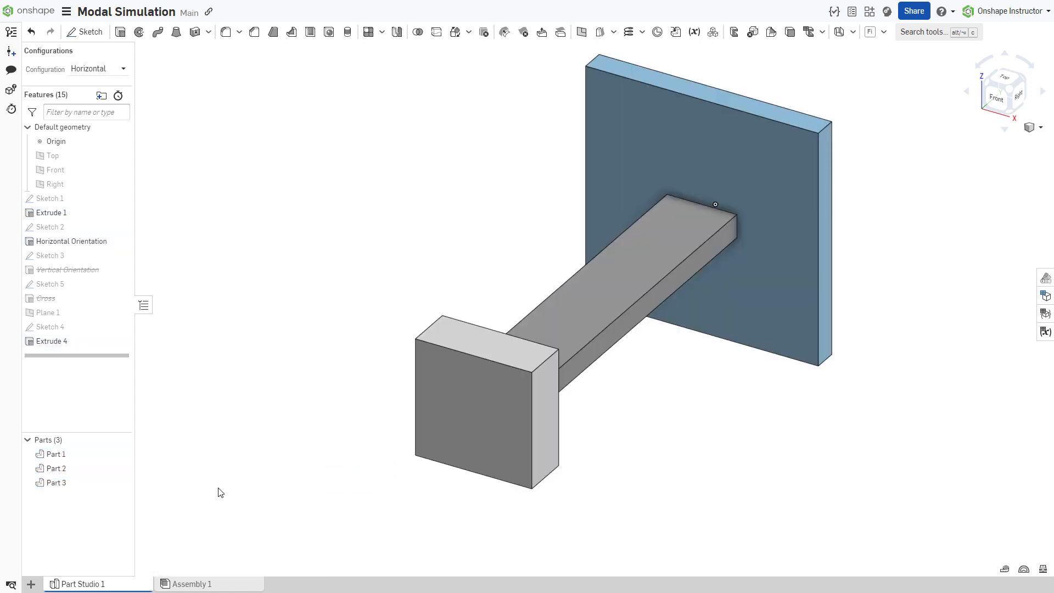
pyautogui.click(190, 583)
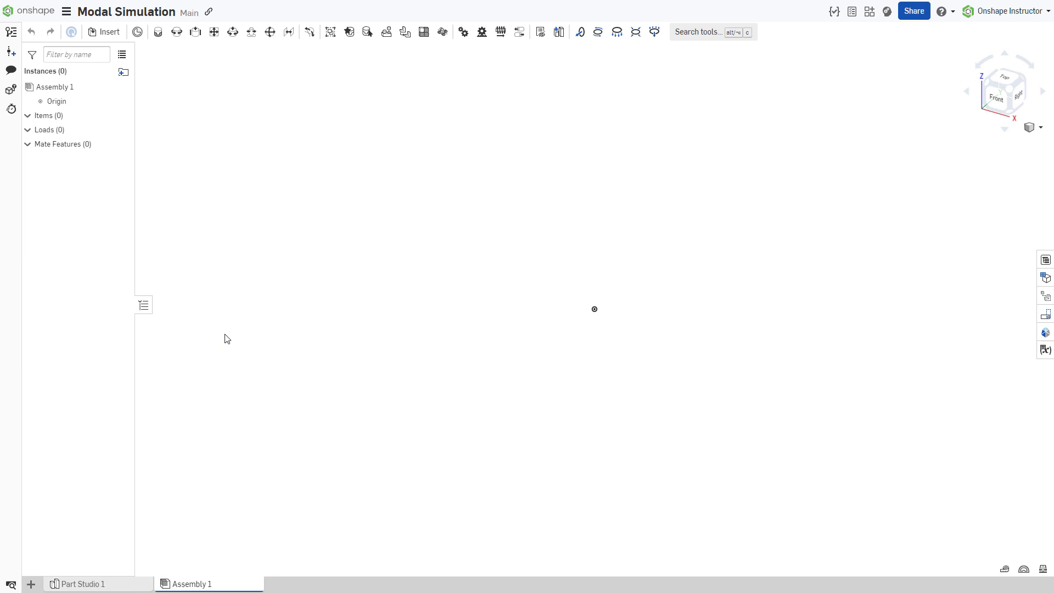
# Insert the long beam Part 2 into Assembly 1.
pyautogui.click(104, 32)
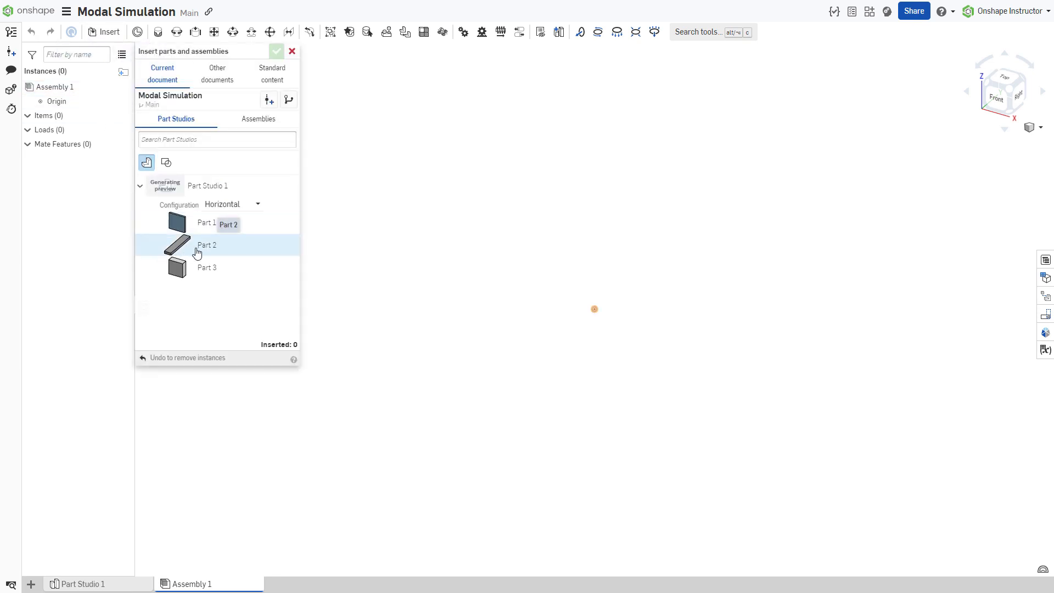
pyautogui.click(205, 245)
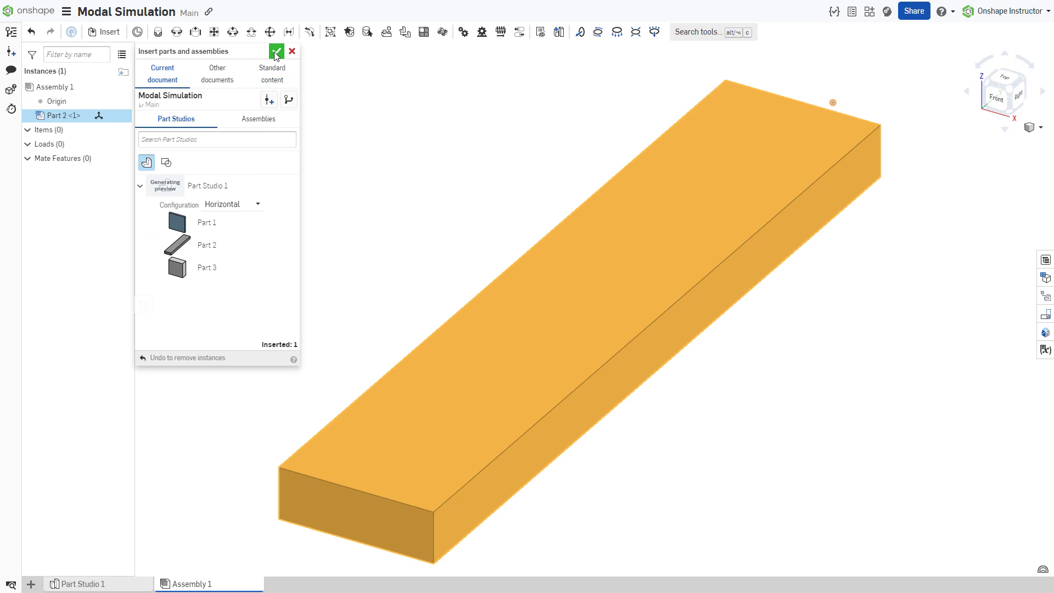
pyautogui.click(276, 51)
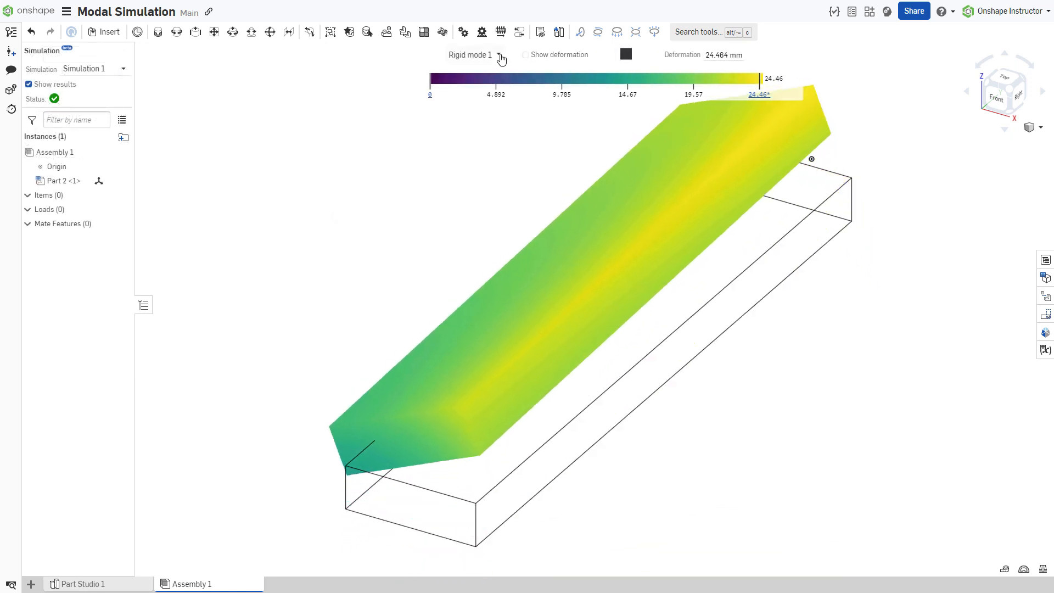
# Show the beam's rigid mode shapes 1 and 2 from its simulation results.
pyautogui.click(473, 55)
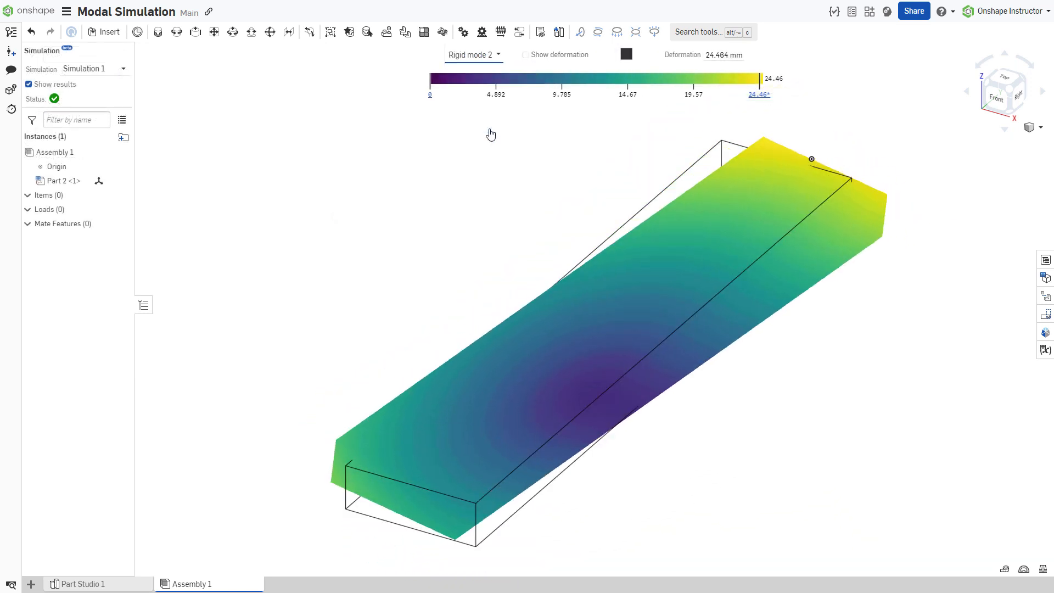
pyautogui.click(472, 54)
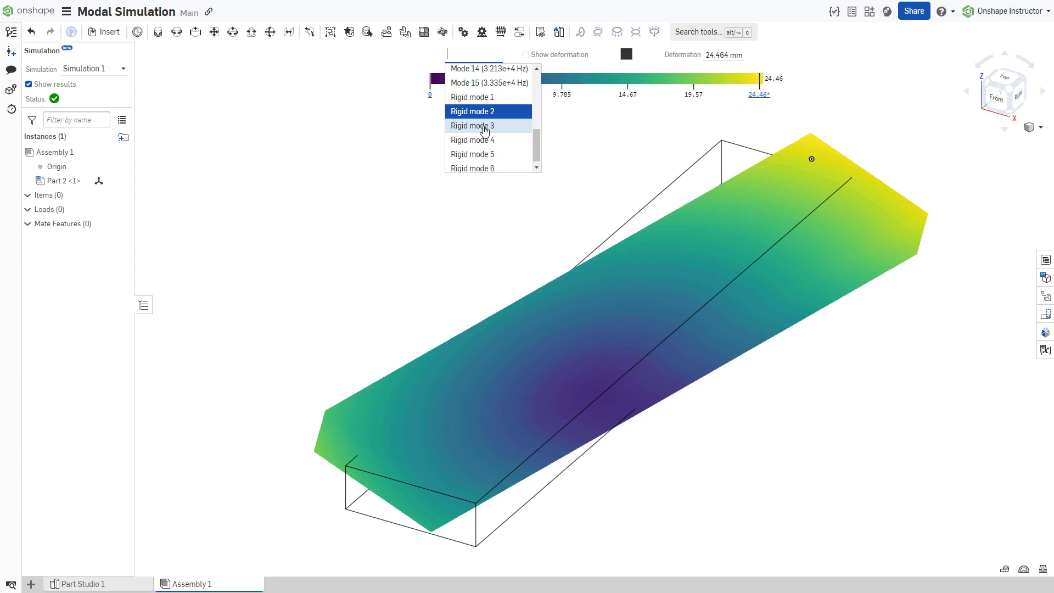
pyautogui.click(472, 125)
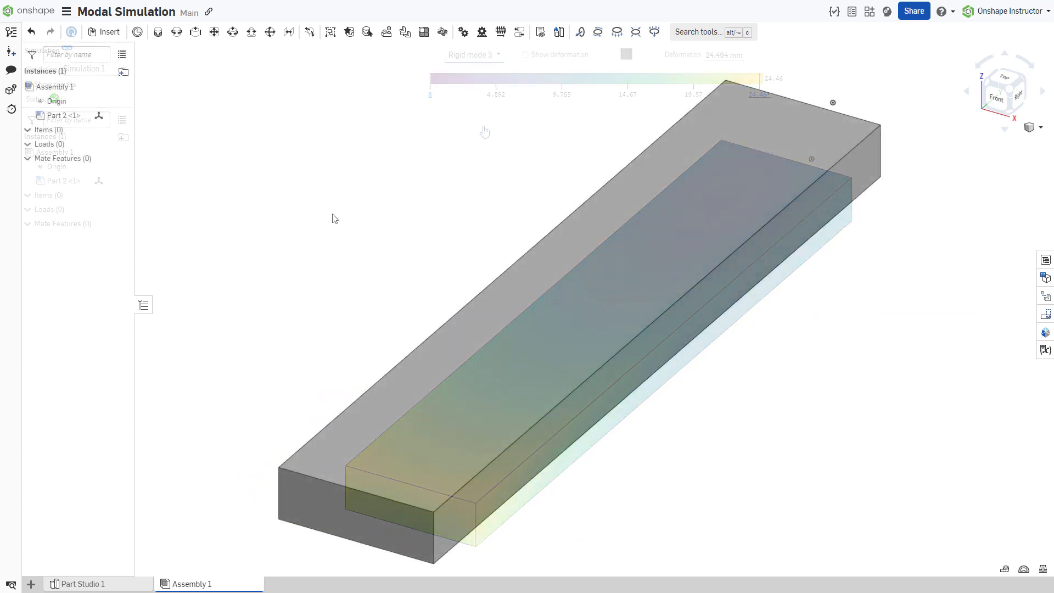
# From the Simulation panel, add a modal simulation (Simulation 1) to the beam assembly.
pyautogui.click(1045, 331)
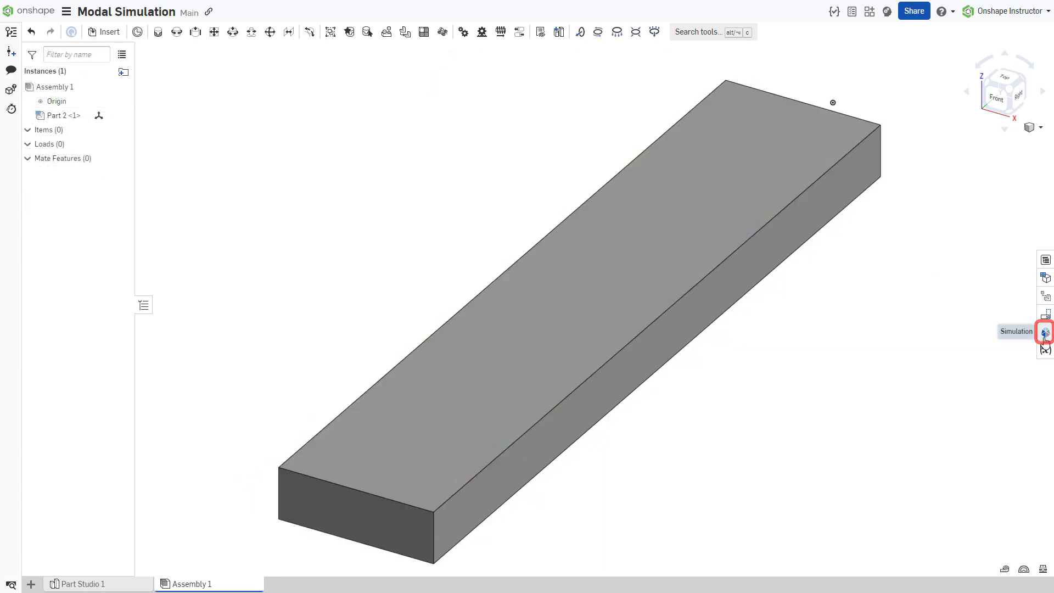
pyautogui.click(1044, 331)
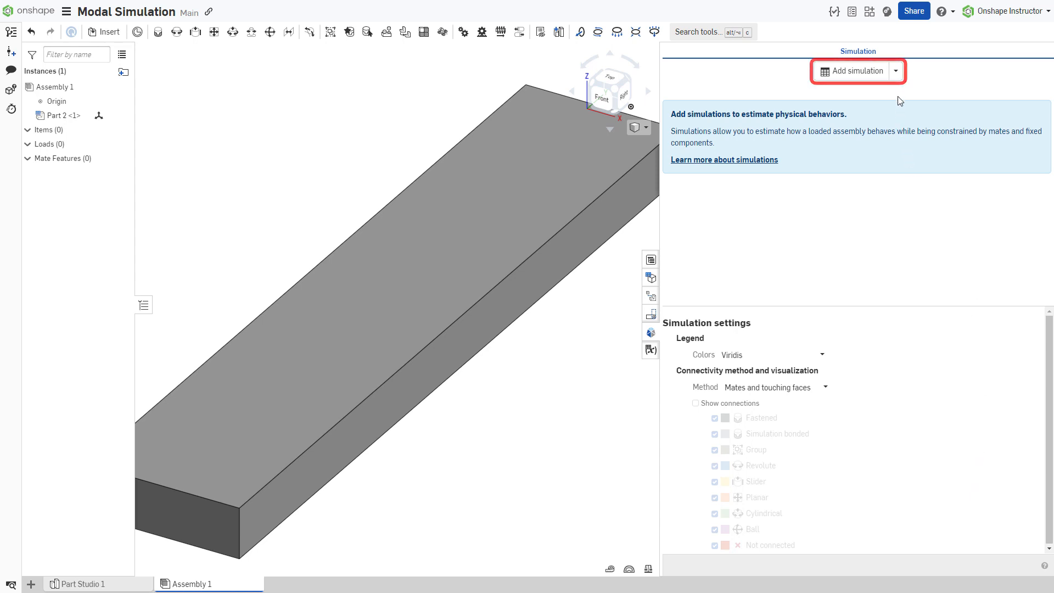
pyautogui.click(896, 71)
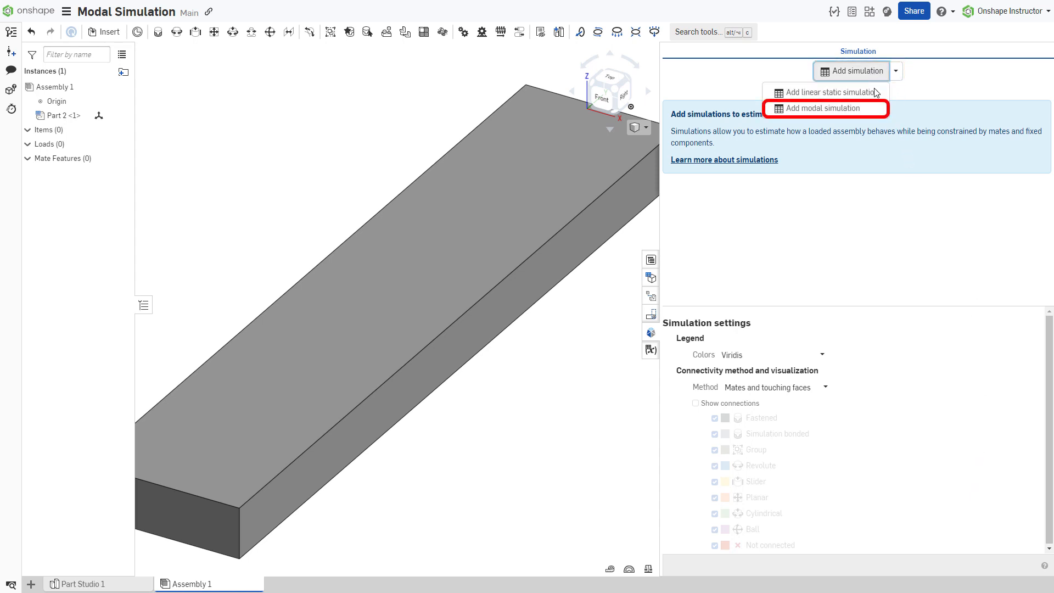
pyautogui.click(826, 109)
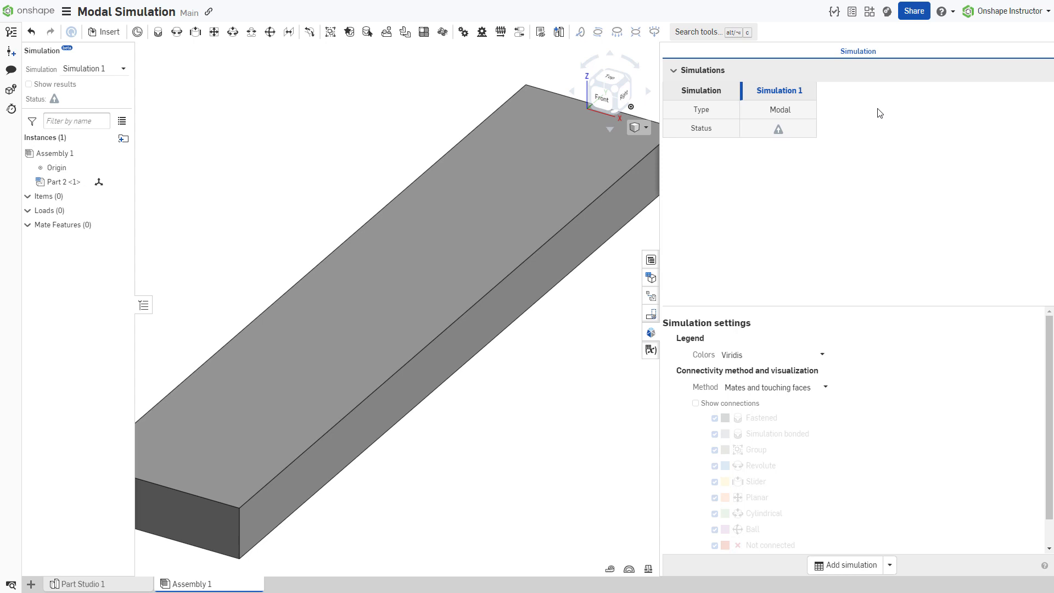
pyautogui.moveTo(875, 142)
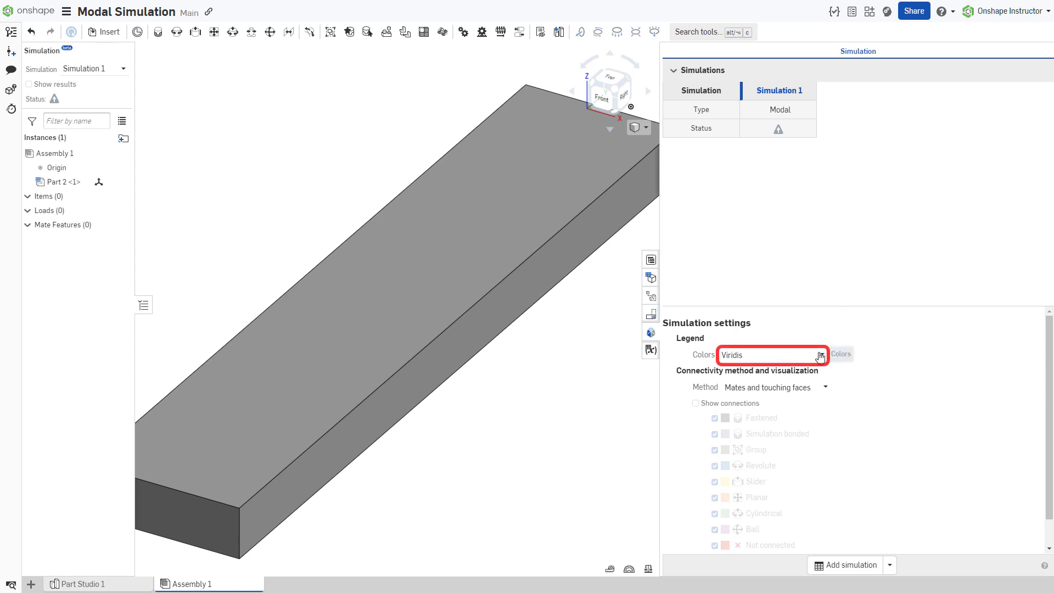
# Set Simulation 1 to Viridis legend colours, show connections, and 15 modes.
pyautogui.click(772, 355)
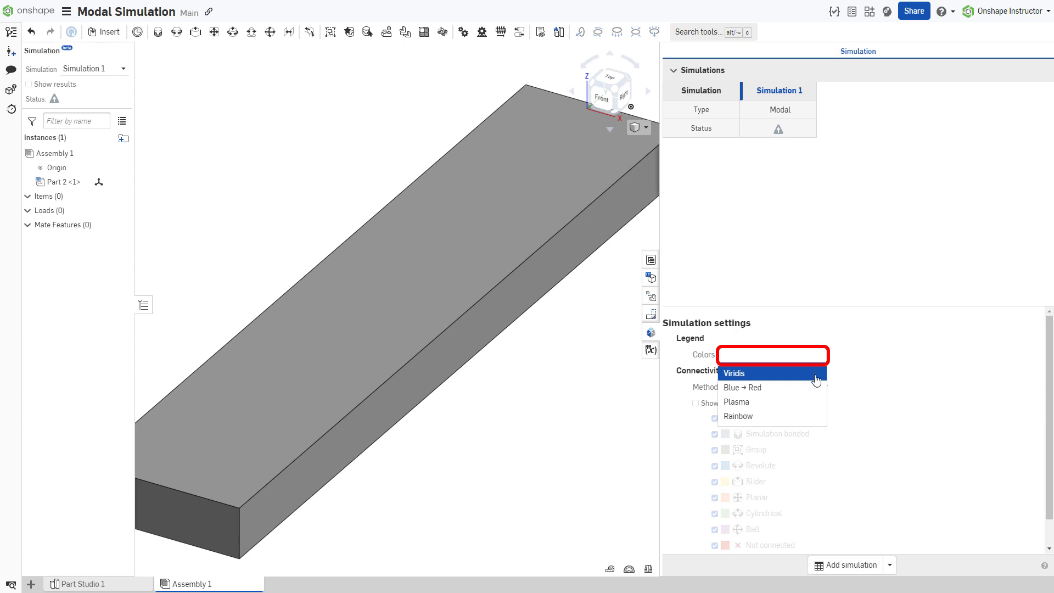
pyautogui.click(734, 373)
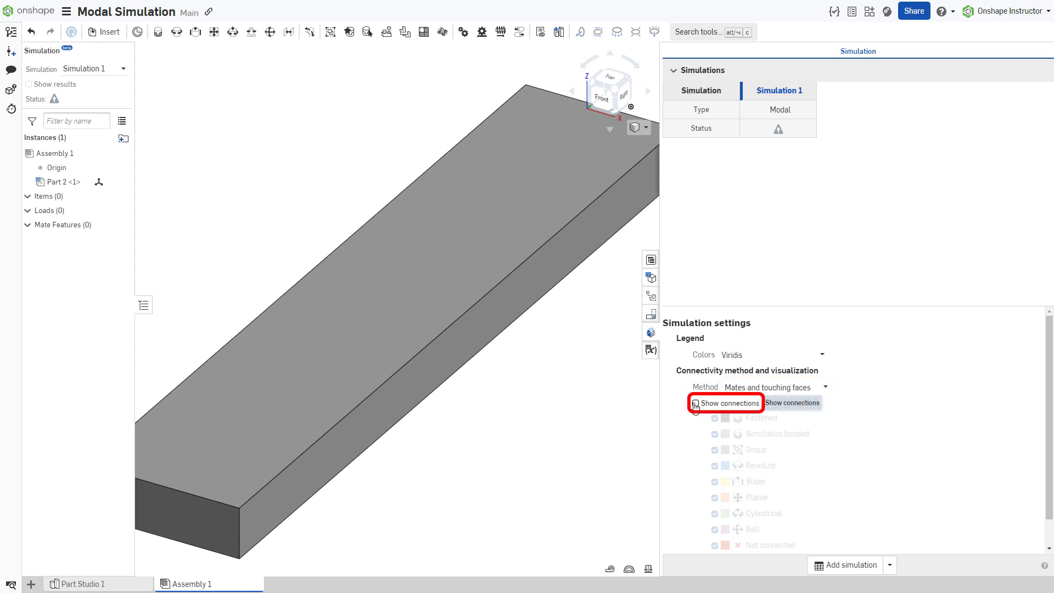
pyautogui.click(697, 403)
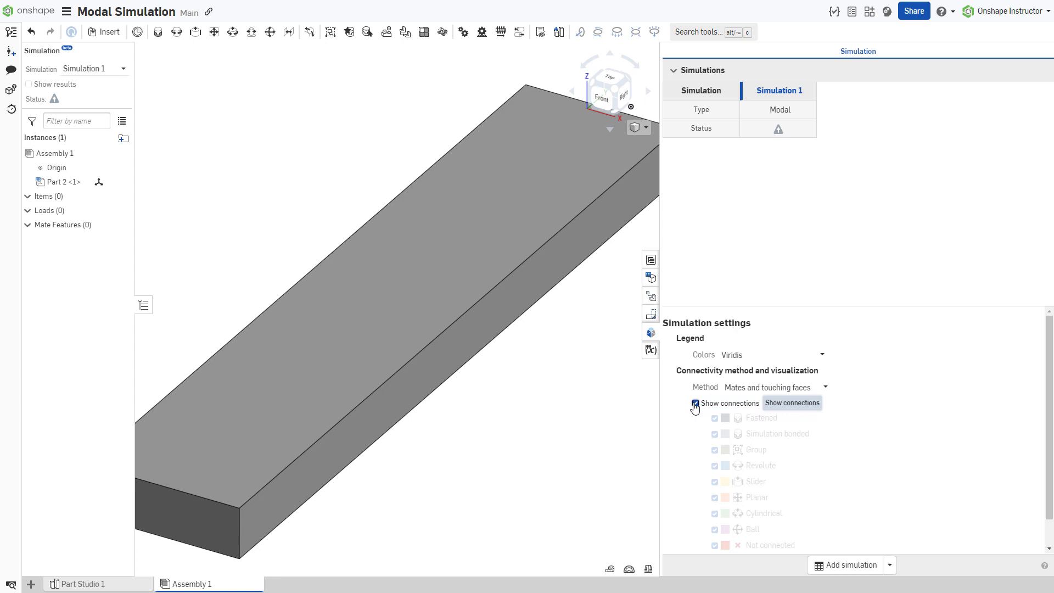
pyautogui.scroll(-3)
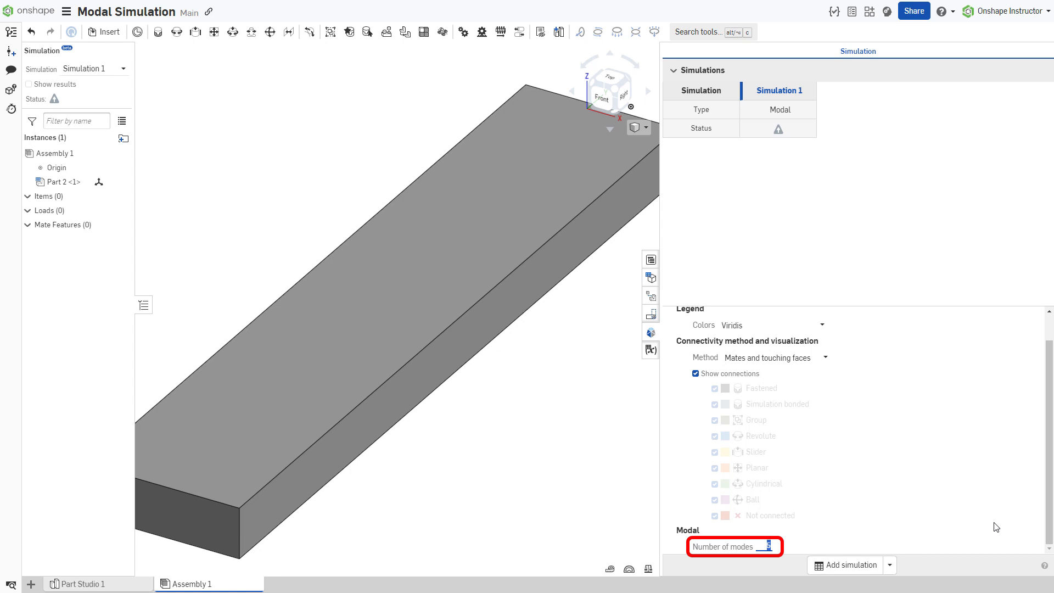
pyautogui.write('15')
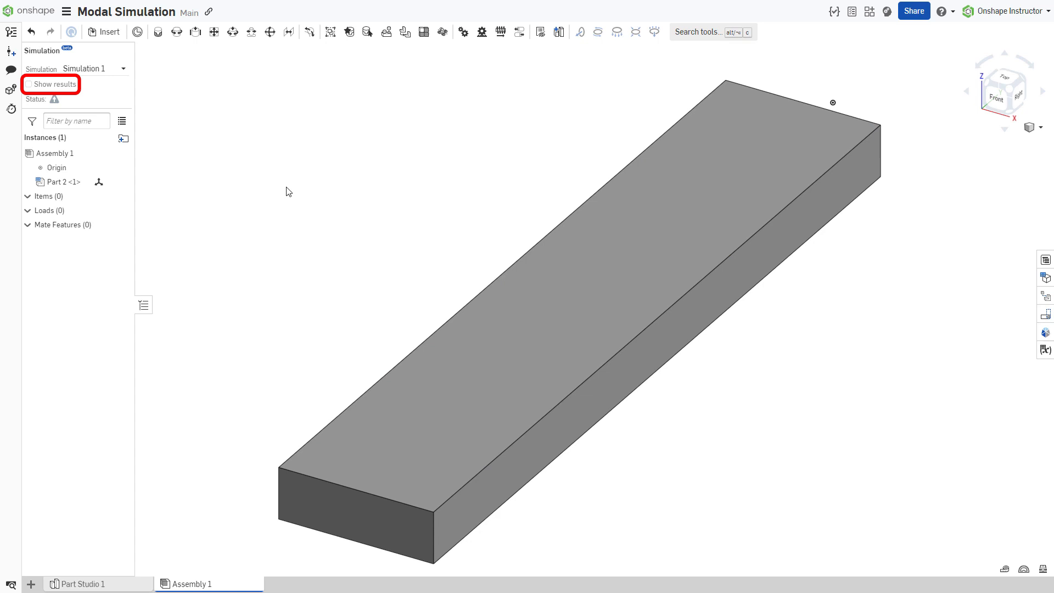
# Show Simulation 1's results on the beam and review the computed modes list, staying on Mode 1 at 2351 Hz.
pyautogui.click(52, 85)
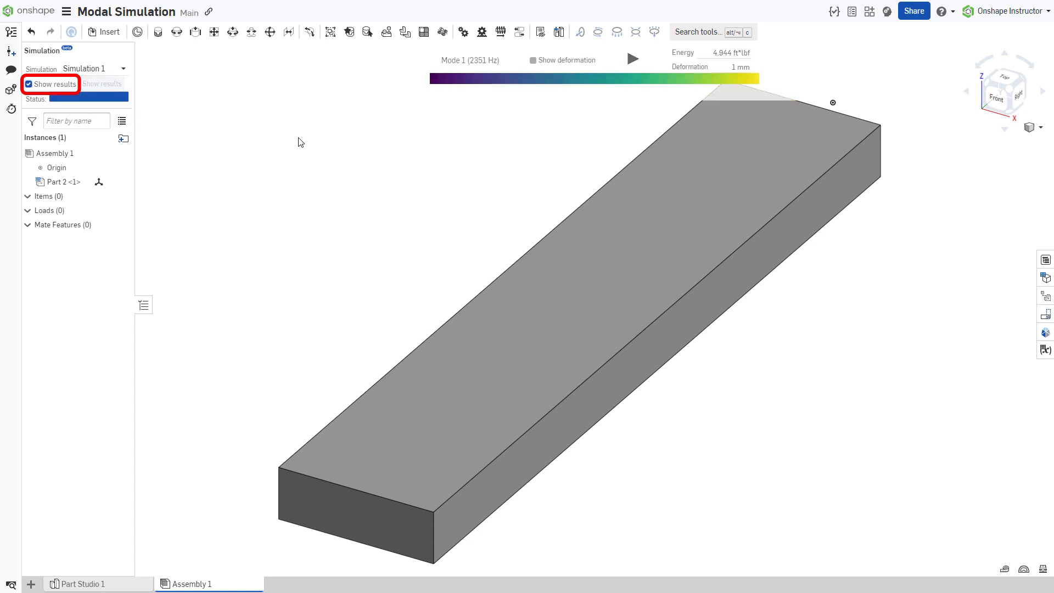
pyautogui.click(29, 84)
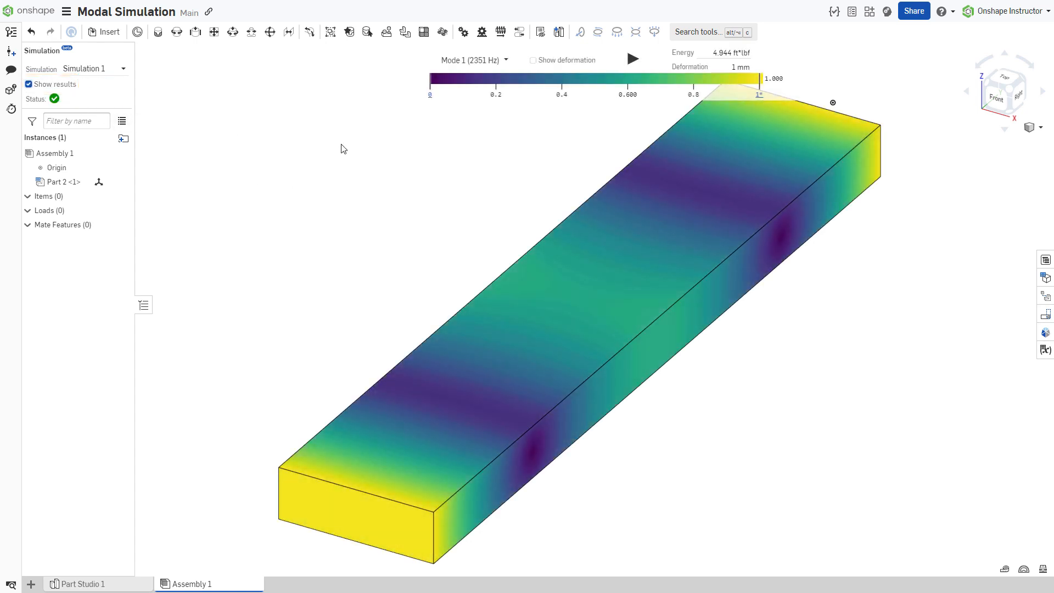
pyautogui.click(473, 60)
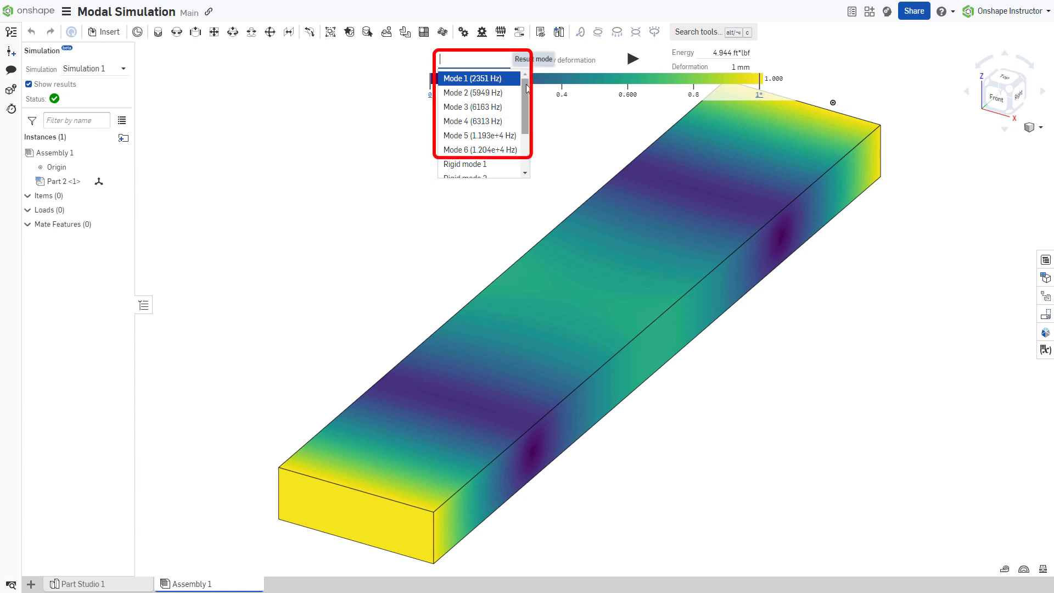
pyautogui.scroll(-3)
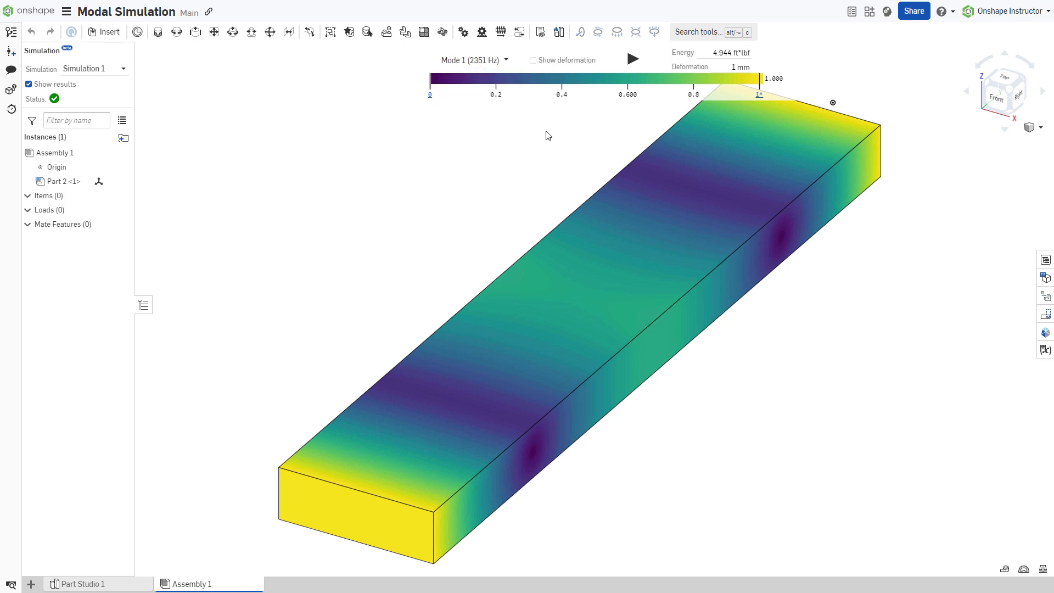
pyautogui.moveTo(387, 139)
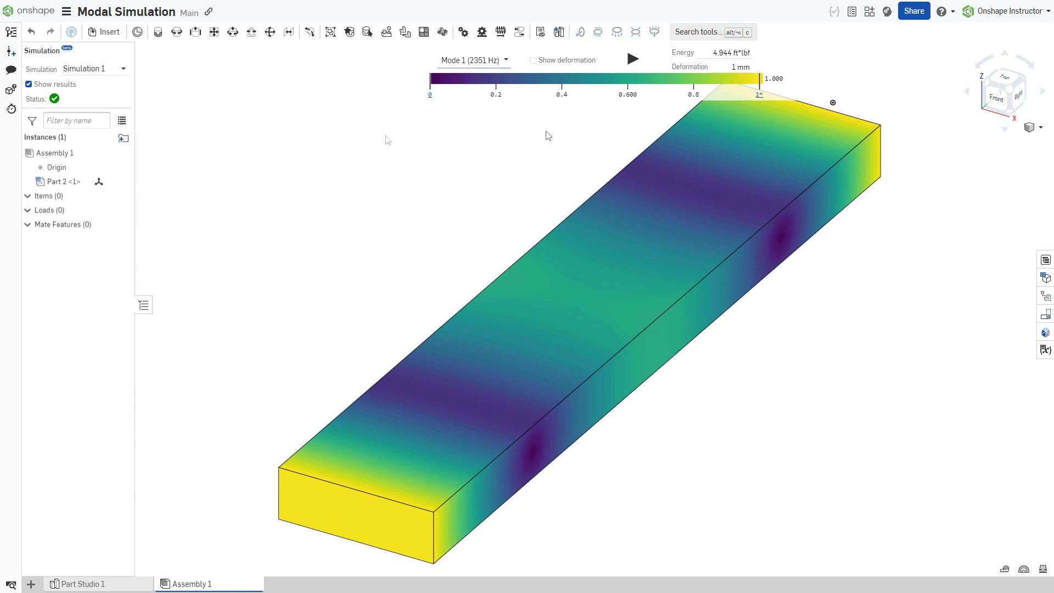
pyautogui.click(472, 59)
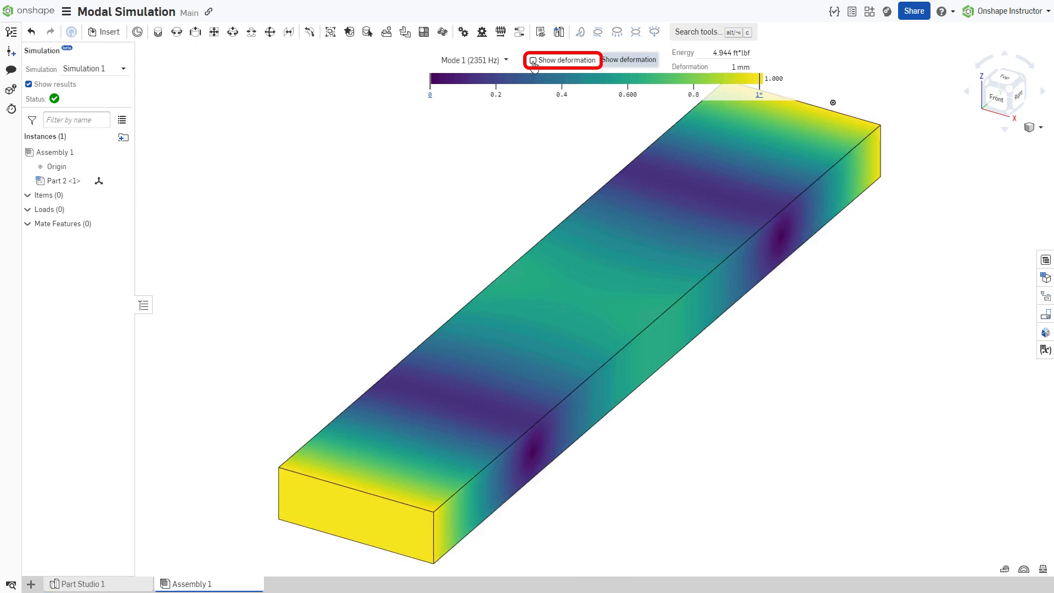
# Show the beam's Mode 1 deformed shape at 10 mm and briefly animate the vibration.
pyautogui.click(562, 59)
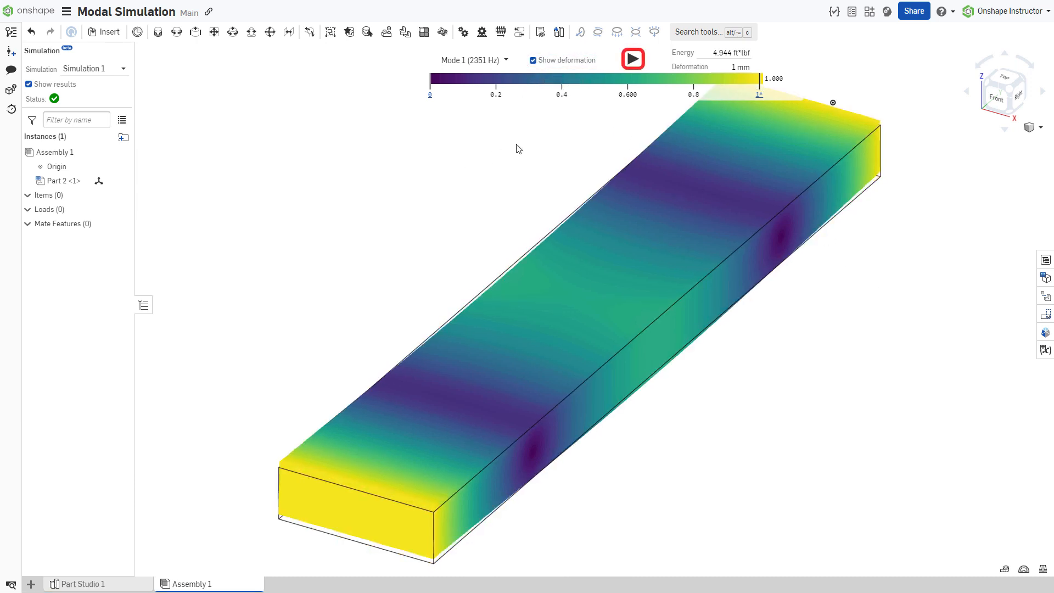
pyautogui.click(631, 58)
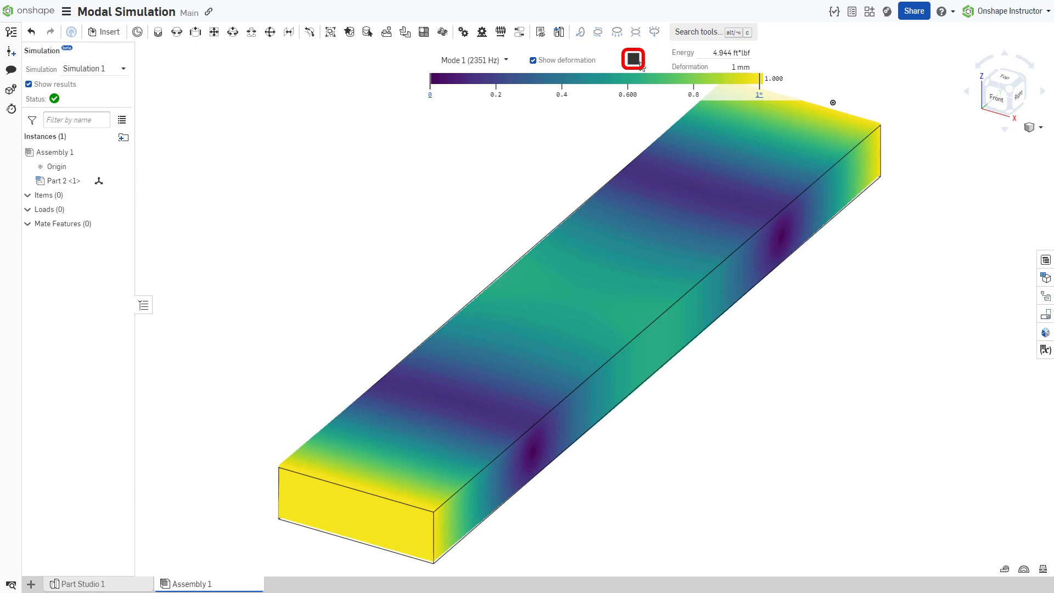
pyautogui.click(632, 59)
pyautogui.write('10')
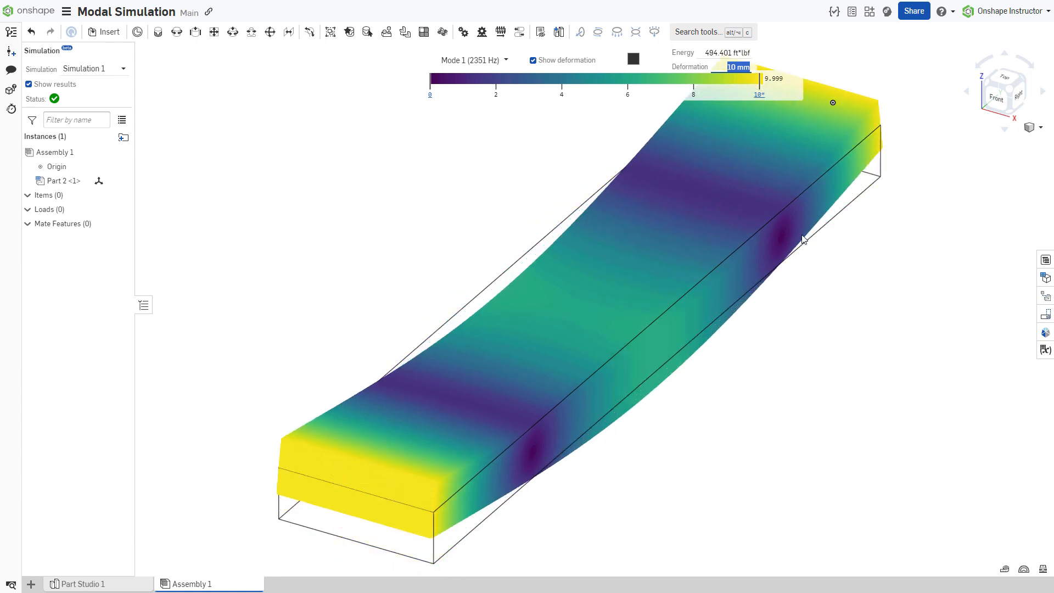
# Step the beam's deformed results through Modes 2, 3 and 4, ending at 6313 Hz.
pyautogui.click(472, 60)
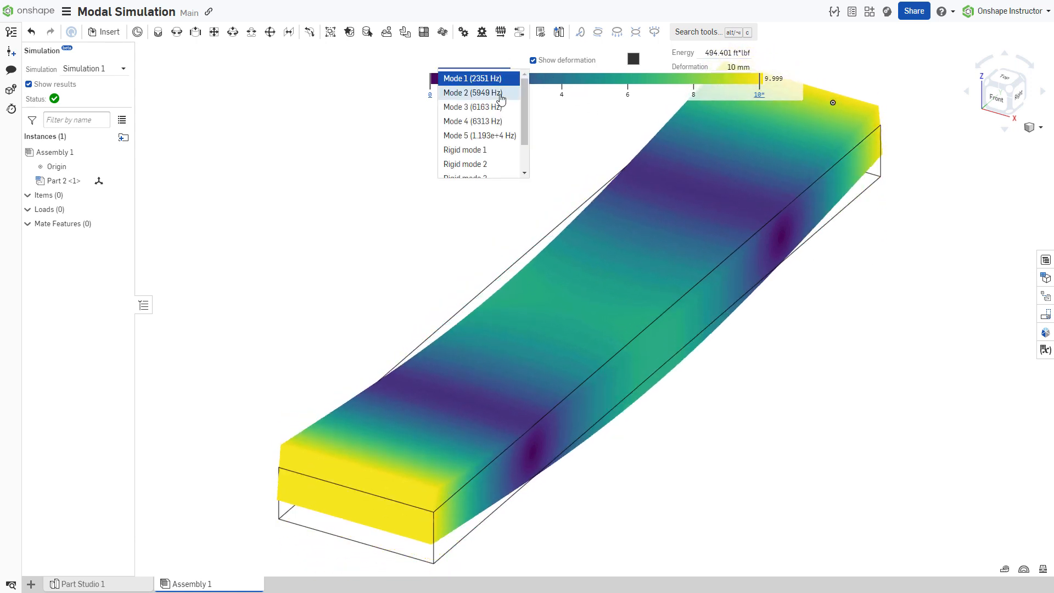
pyautogui.click(472, 92)
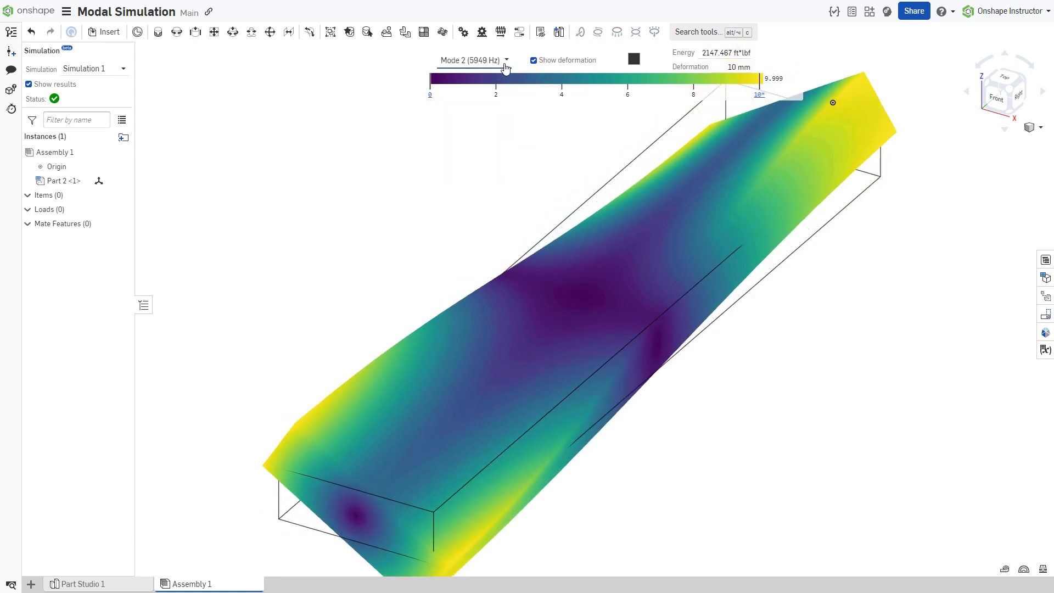
pyautogui.click(505, 59)
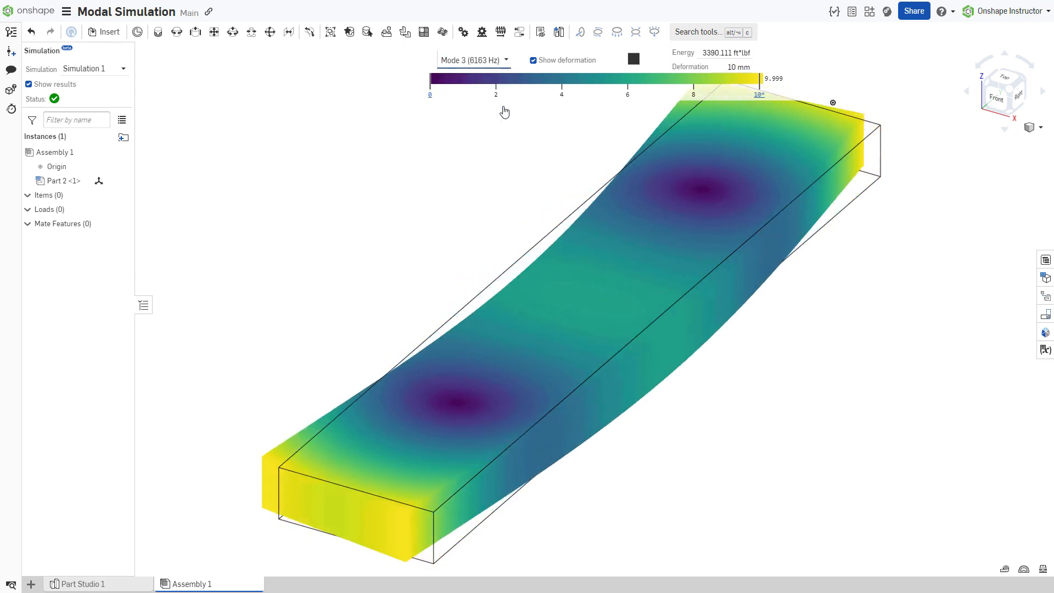
pyautogui.click(472, 59)
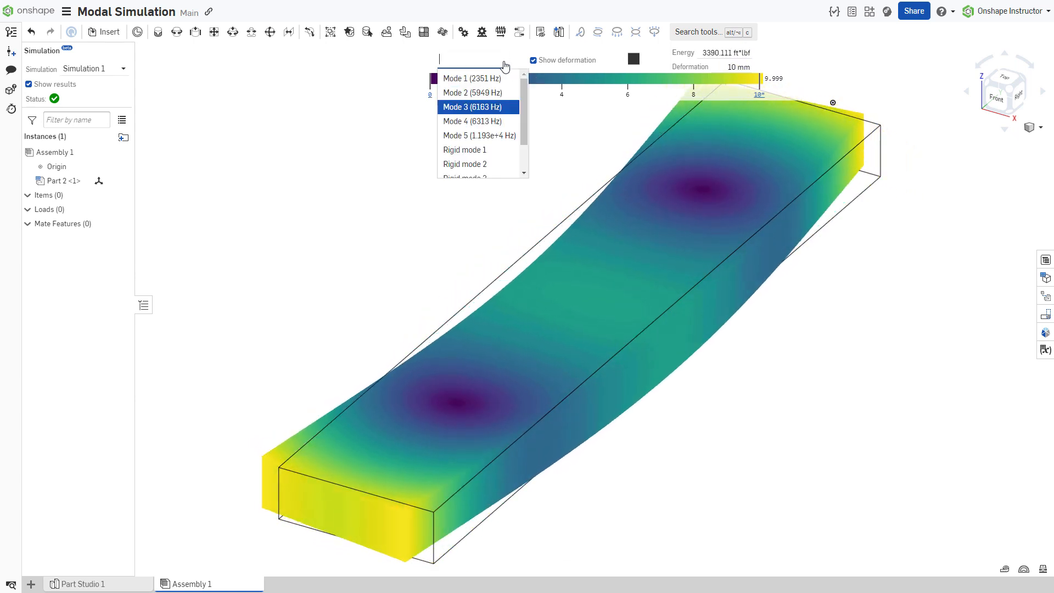
pyautogui.click(471, 122)
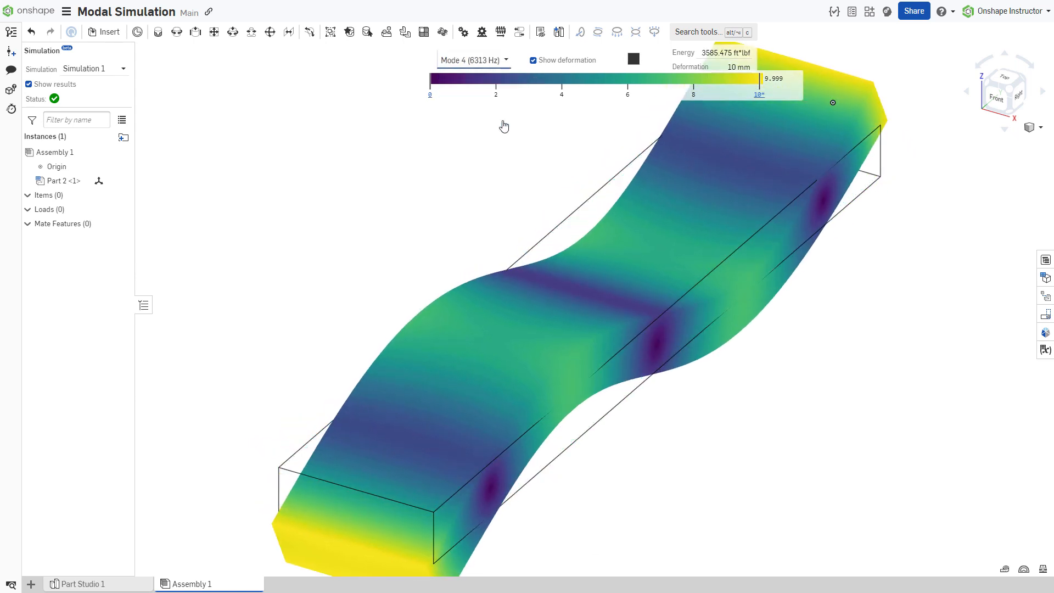
pyautogui.click(472, 60)
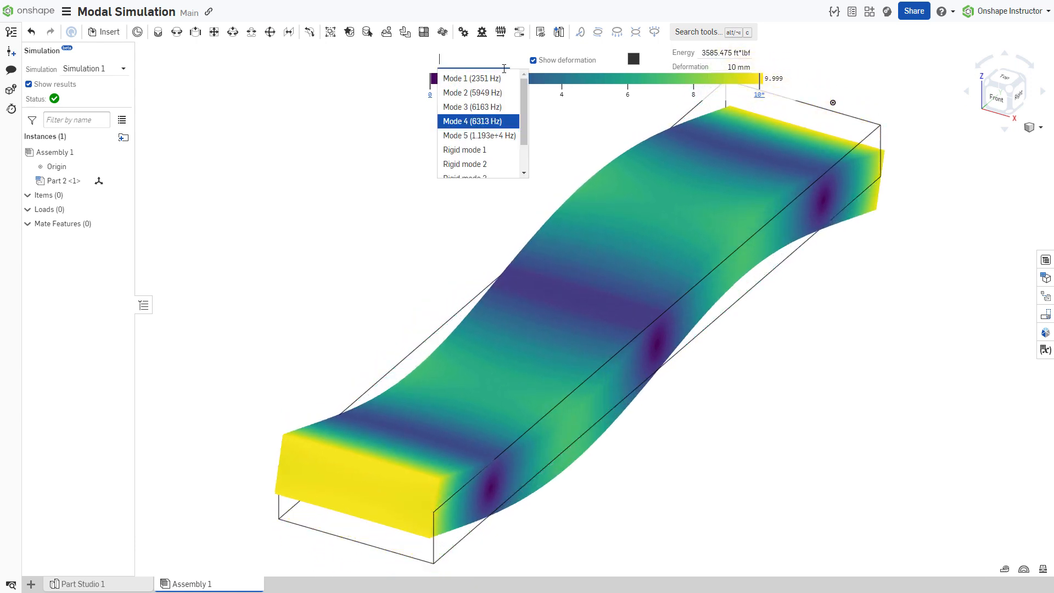